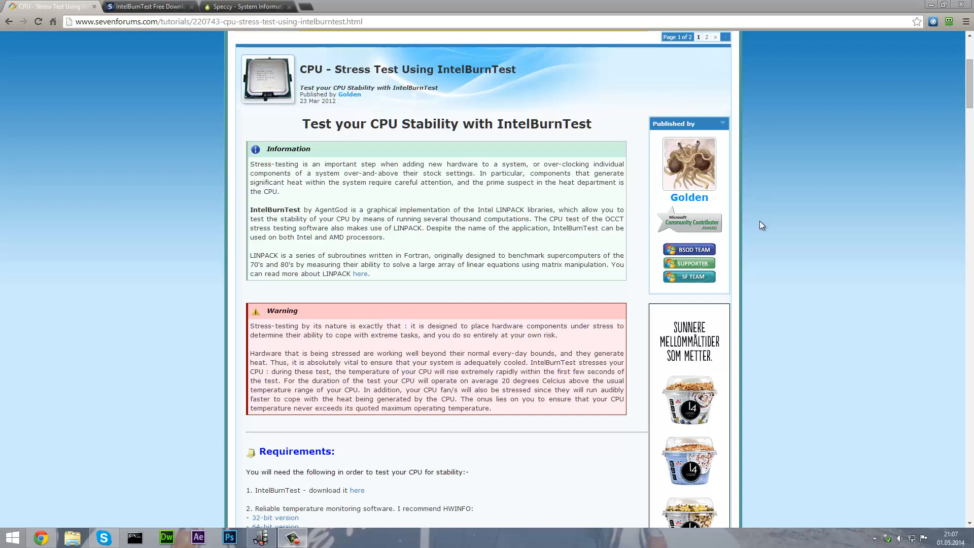
# Download the IntelBurnTest 2.54 zip via Softpedia Secure Download (UK) and open it.
pyautogui.click(149, 6)
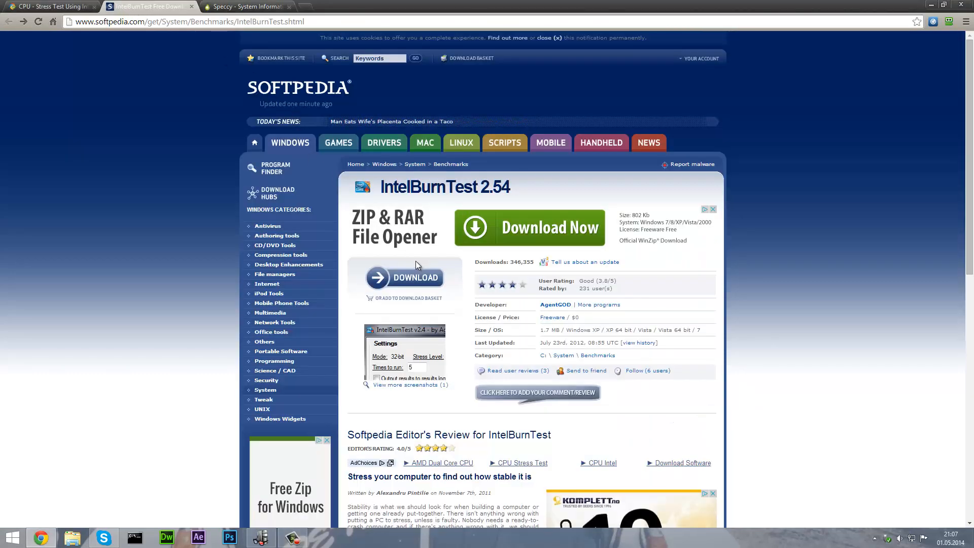
pyautogui.click(404, 277)
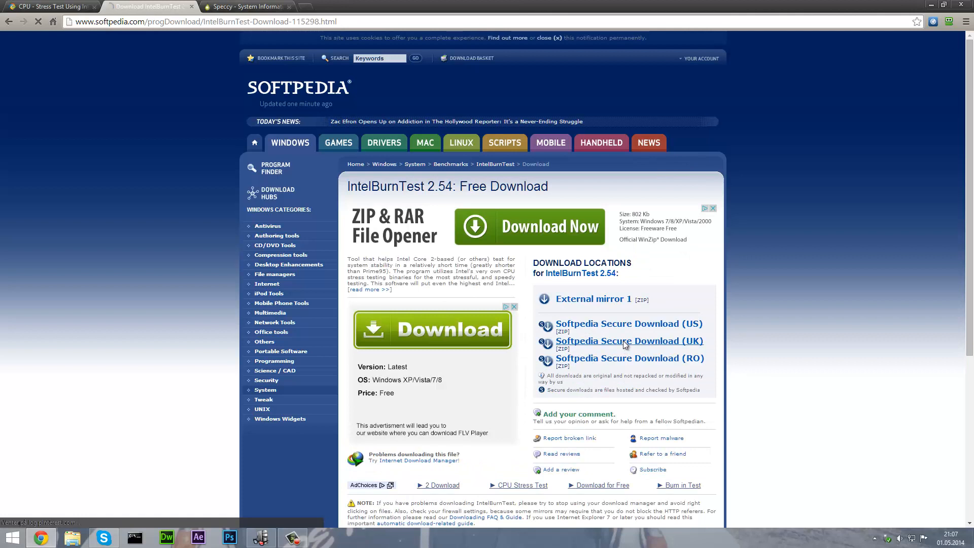
pyautogui.click(628, 341)
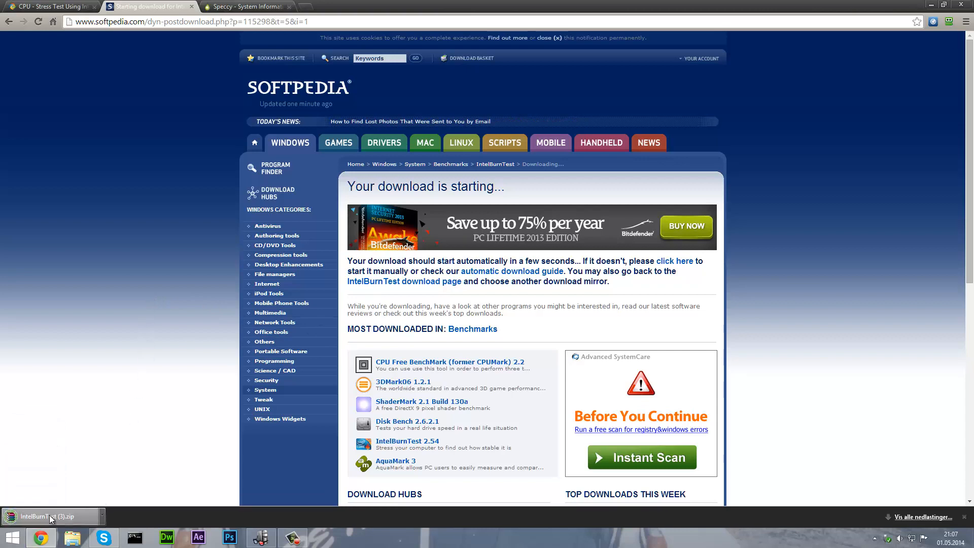
pyautogui.click(50, 516)
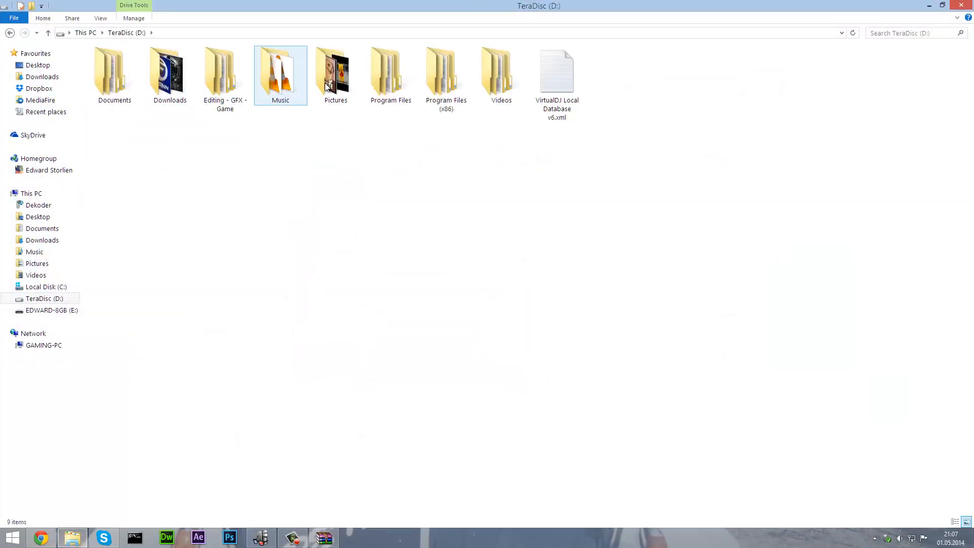
# Create a new IntelBurnTest folder inside Program Files (x86) on D:.
pyautogui.click(445, 72)
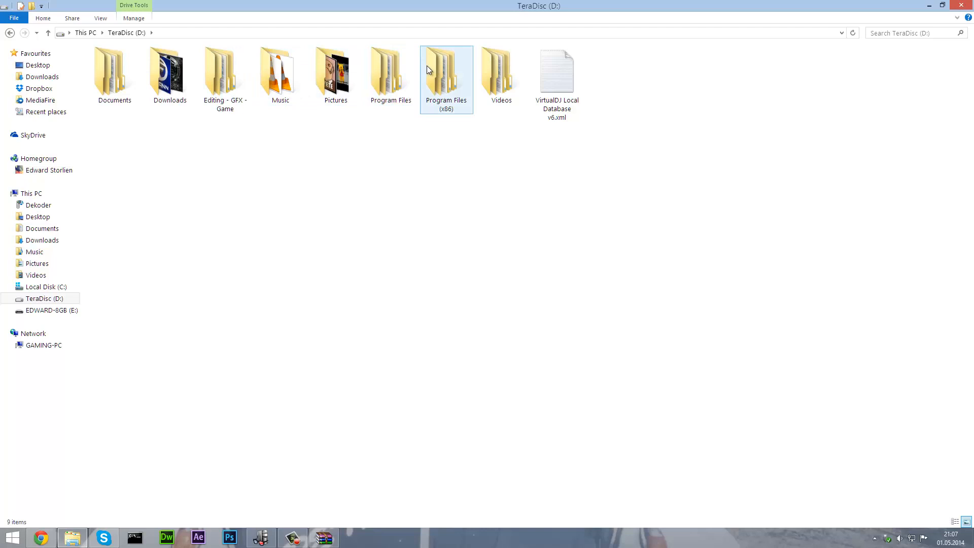
pyautogui.doubleClick(445, 72)
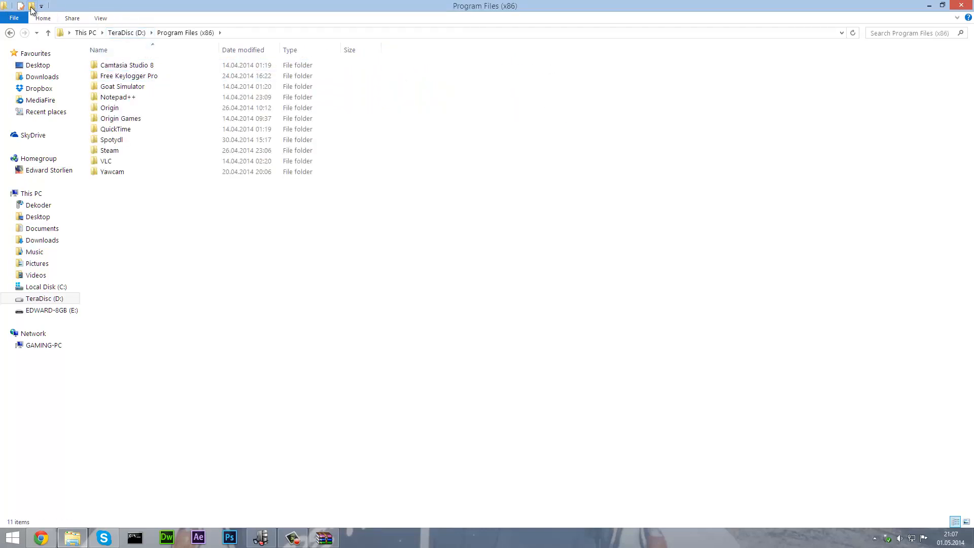
pyautogui.click(31, 5)
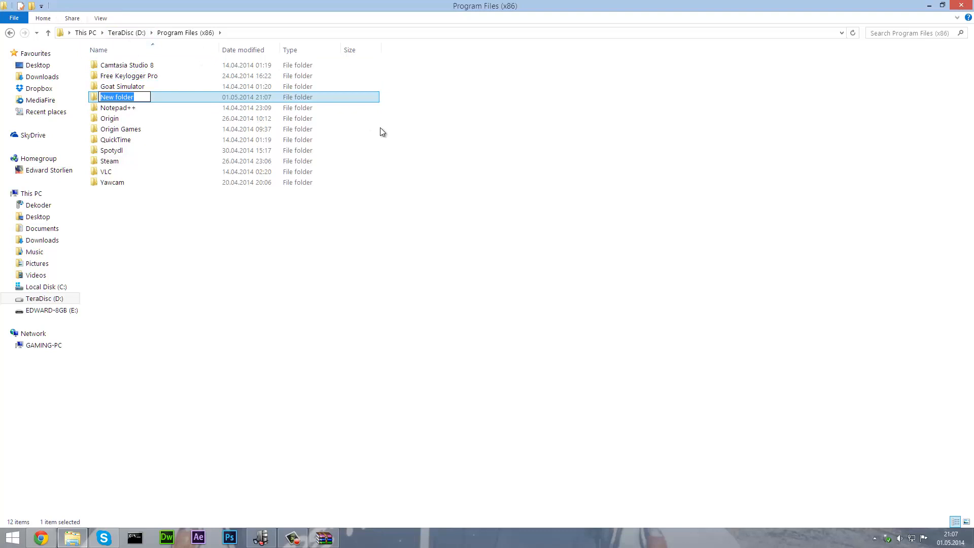
pyautogui.write('IntelBur')
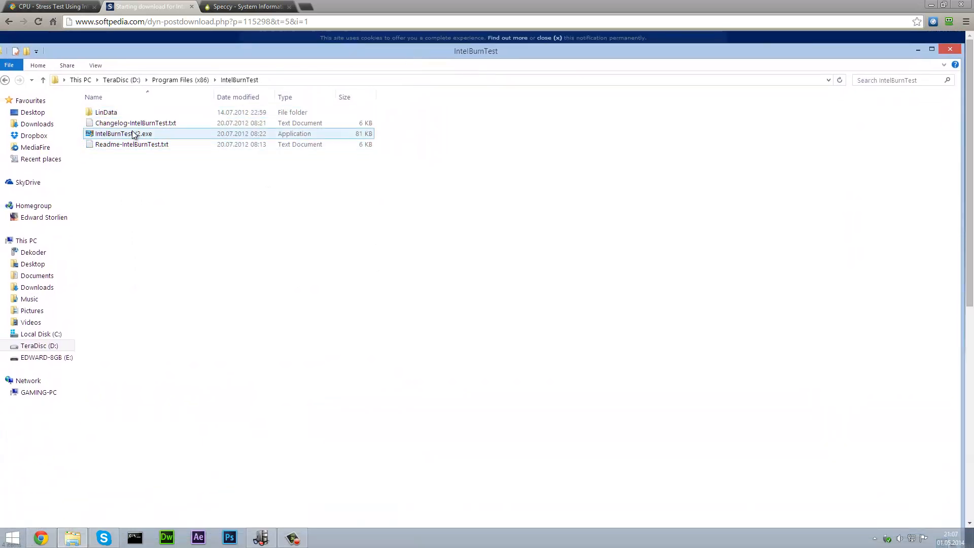
# Create a shortcut to IntelBurnTest.exe from its right-click menu.
pyautogui.rightClick(122, 133)
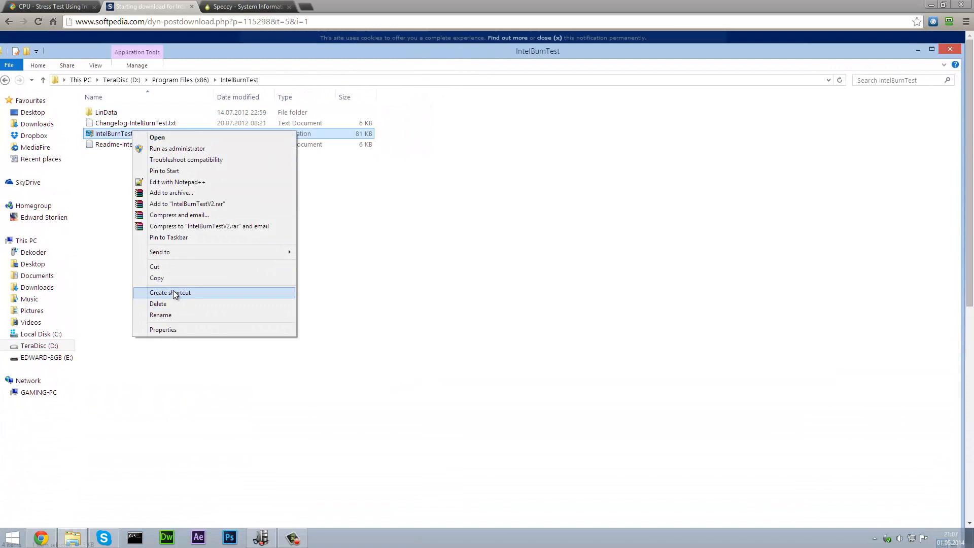
pyautogui.click(170, 293)
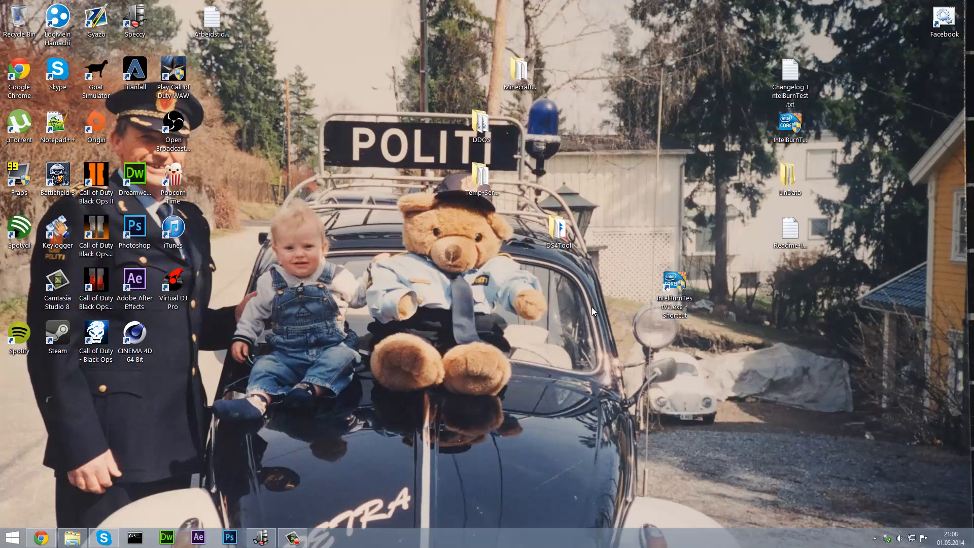
# Launch IntelBurnTest v2.54 from the desktop shortcut and move its window aside.
pyautogui.doubleClick(674, 285)
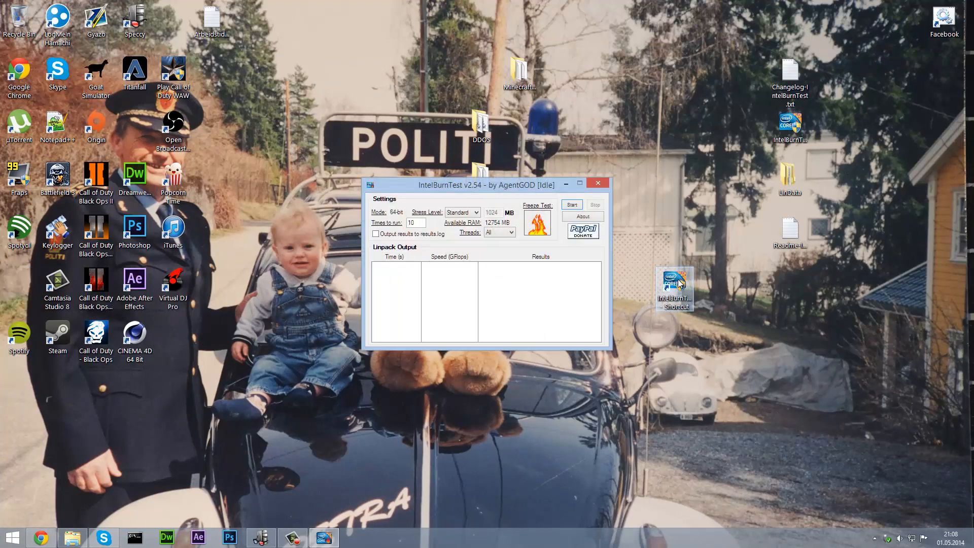
pyautogui.moveTo(484, 182); pyautogui.dragTo(670, 117)
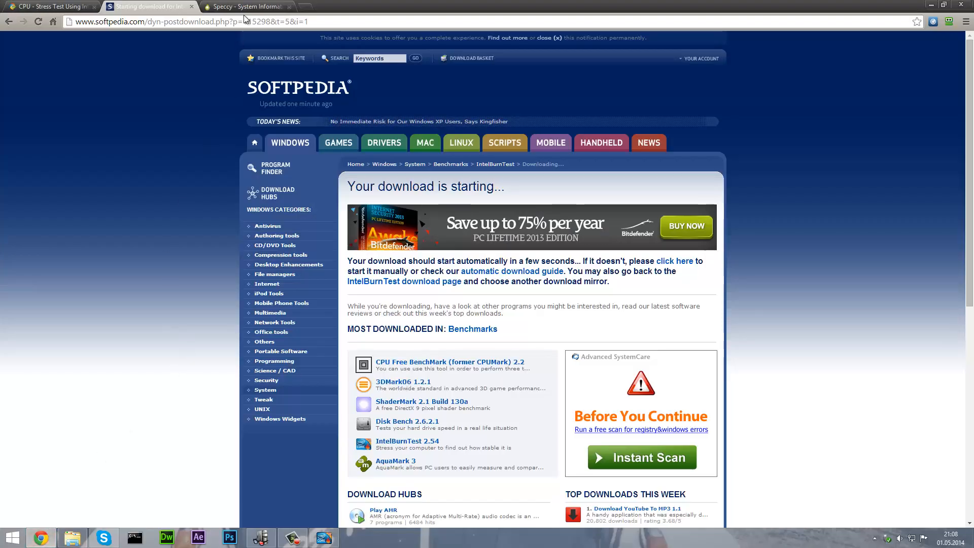
# Go to Piriform's Speccy download page from the Speccy tab.
pyautogui.click(245, 7)
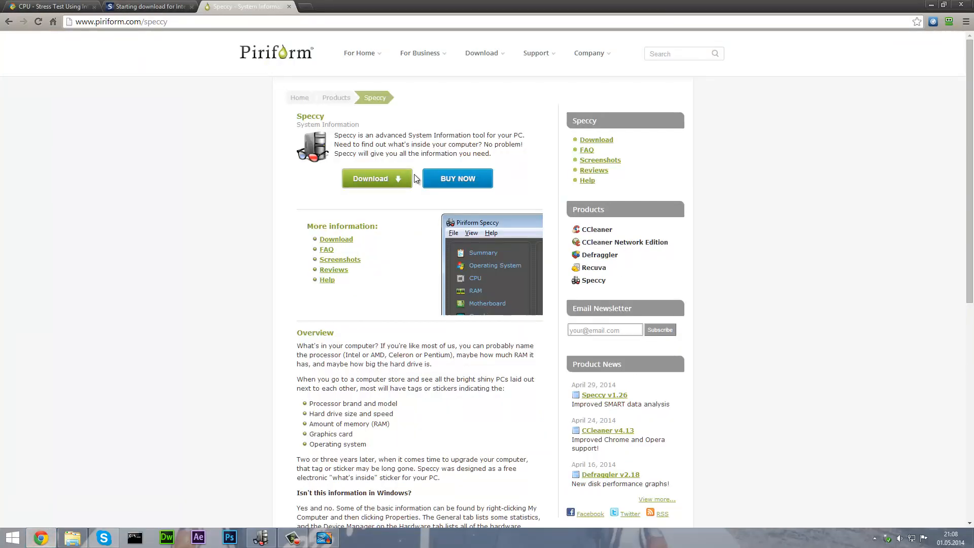
pyautogui.click(375, 178)
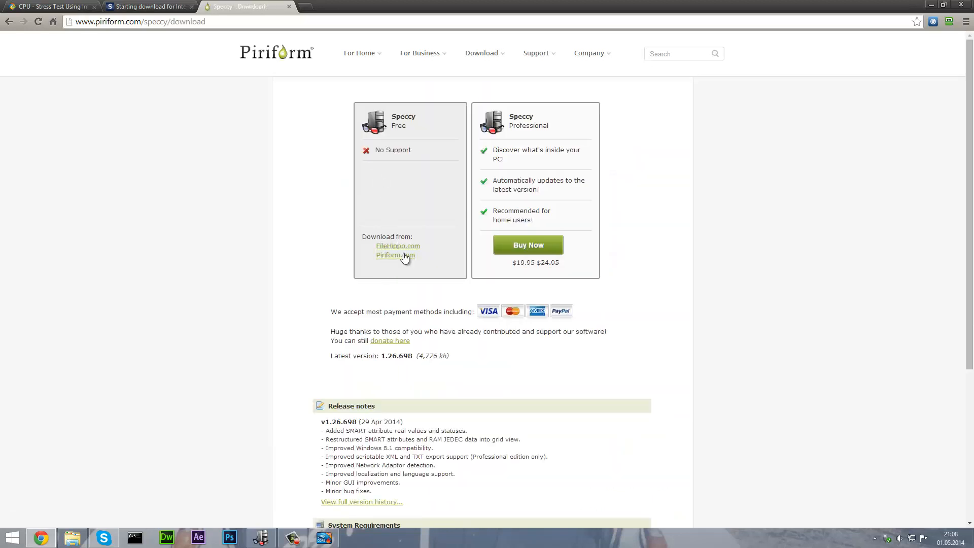
pyautogui.moveTo(413, 260)
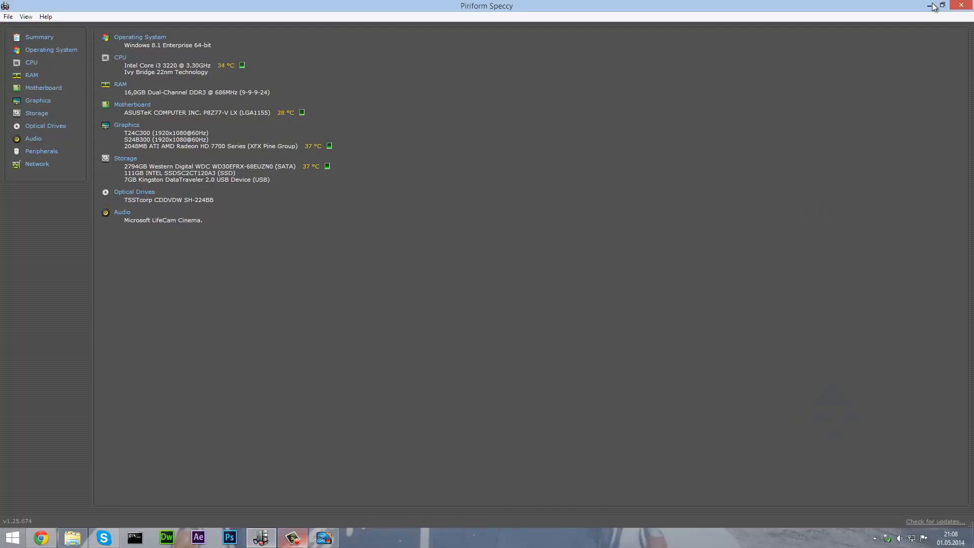
# Start an IntelBurnTest stress test at Standard stress level.
pyautogui.click(323, 538)
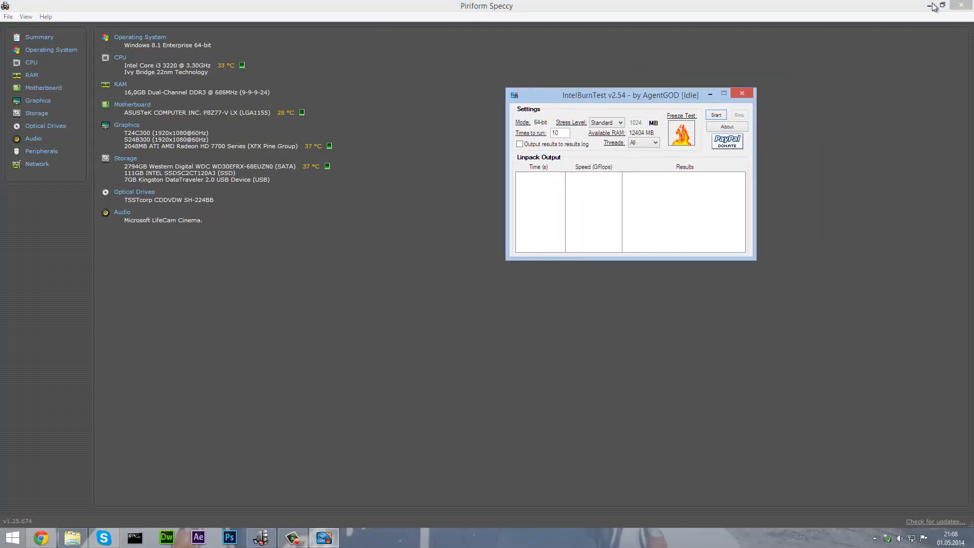
pyautogui.click(621, 121)
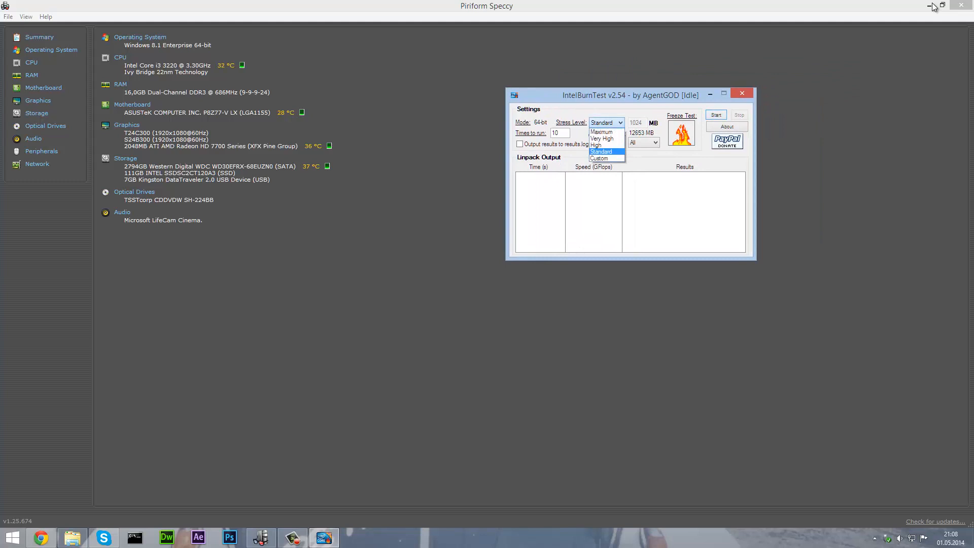
pyautogui.moveTo(595, 144)
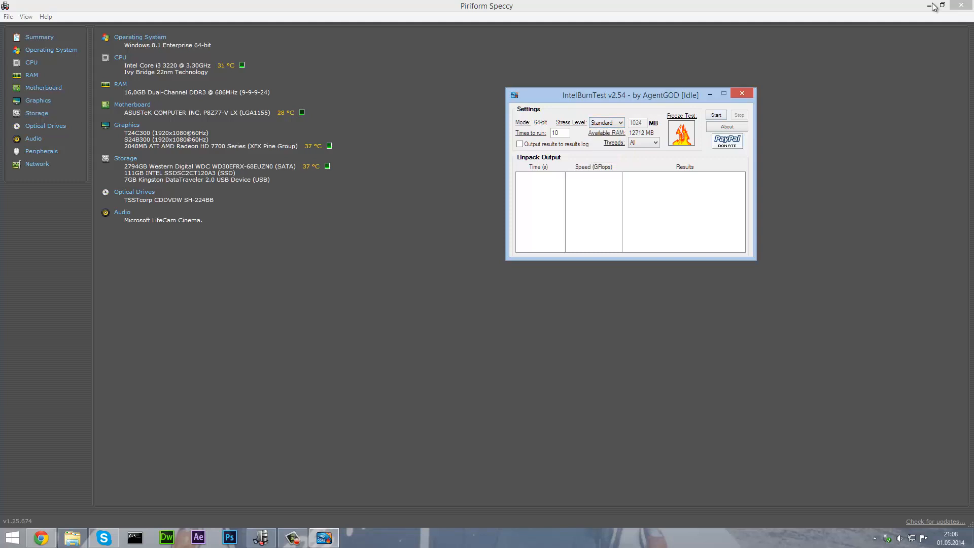
pyautogui.click(715, 114)
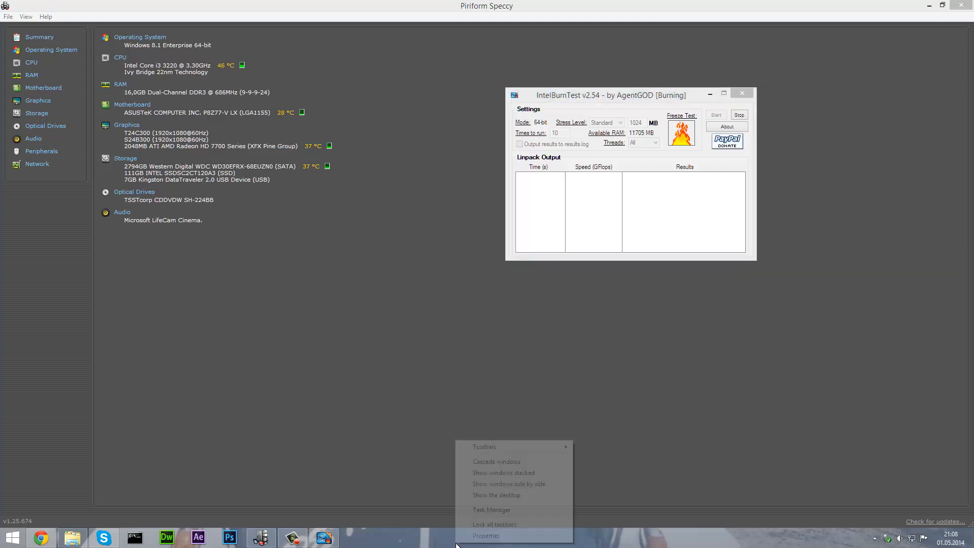
# Show the CPU graph at 99% in Task Manager's Performance tab, then stop IntelBurnTest.
pyautogui.click(492, 510)
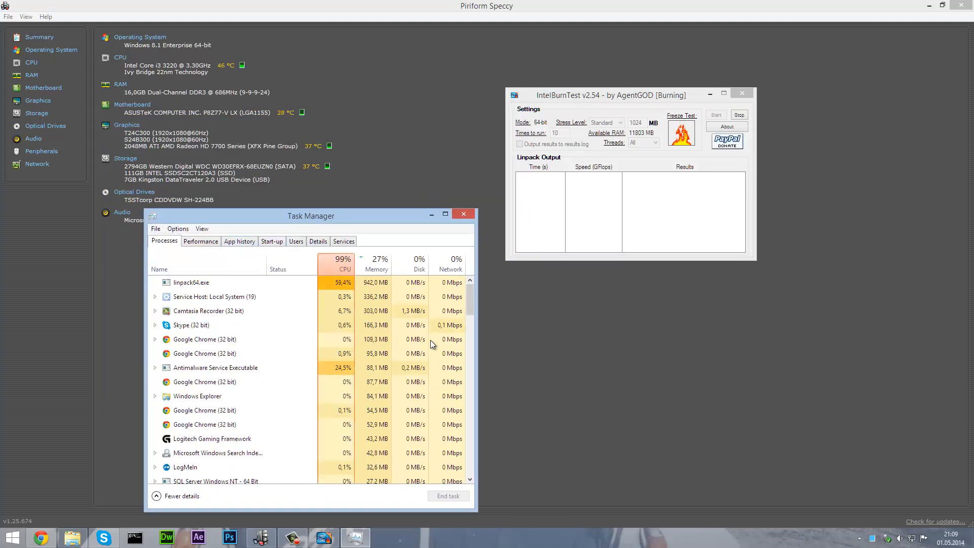
pyautogui.click(200, 241)
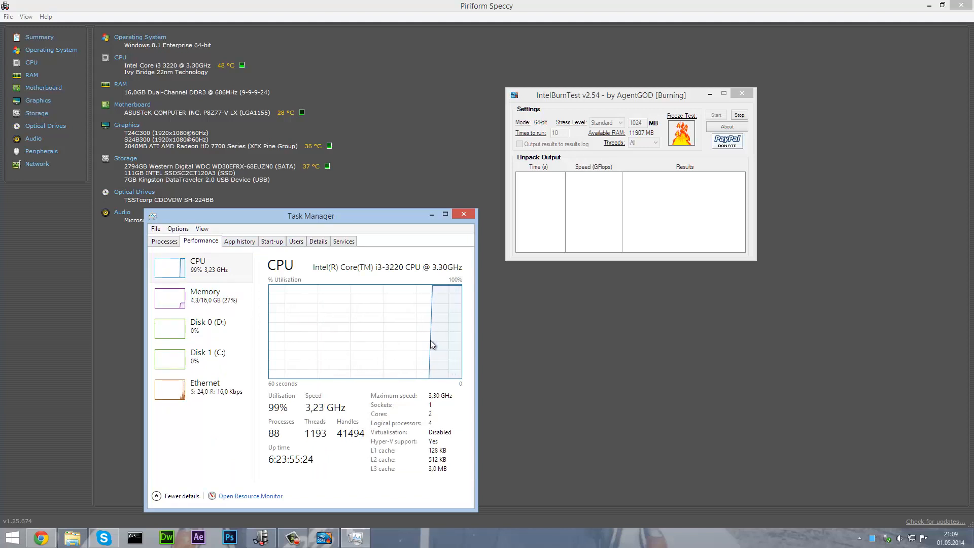
pyautogui.click(738, 115)
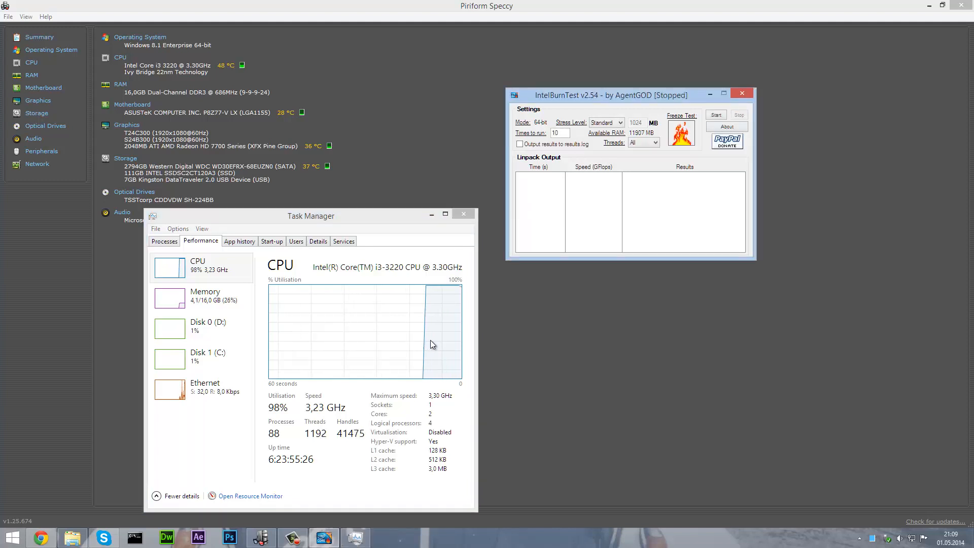
# Set IntelBurnTest's stress level to Maximum and start the test.
pyautogui.click(622, 122)
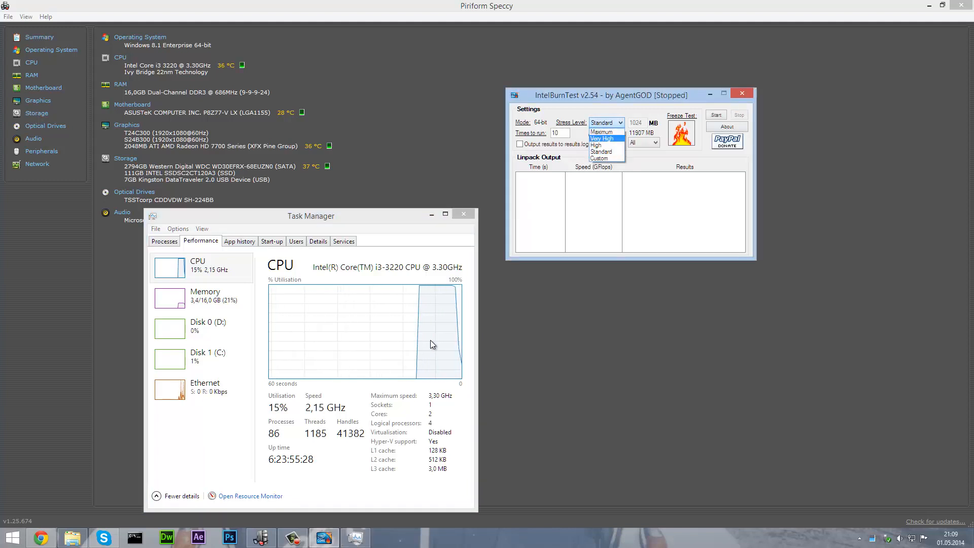
pyautogui.click(600, 130)
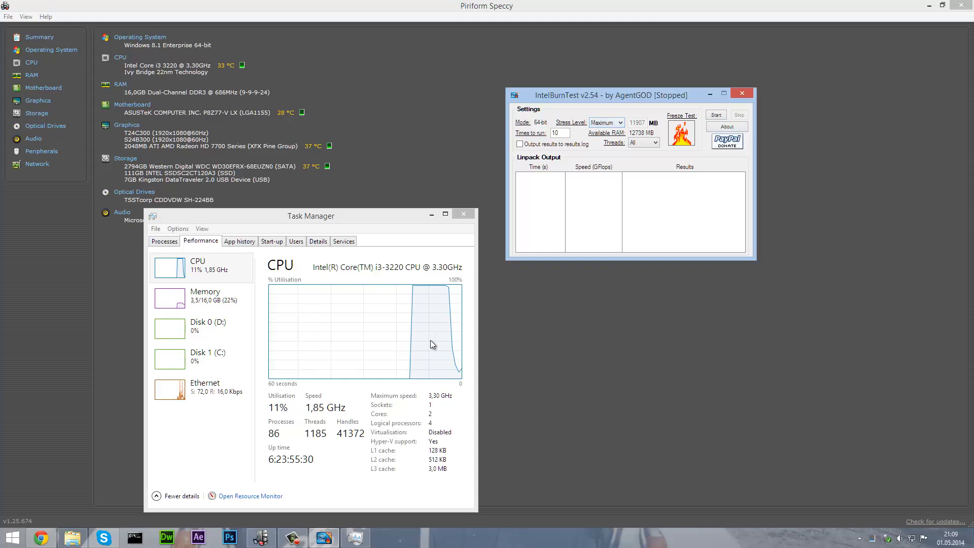
pyautogui.click(715, 114)
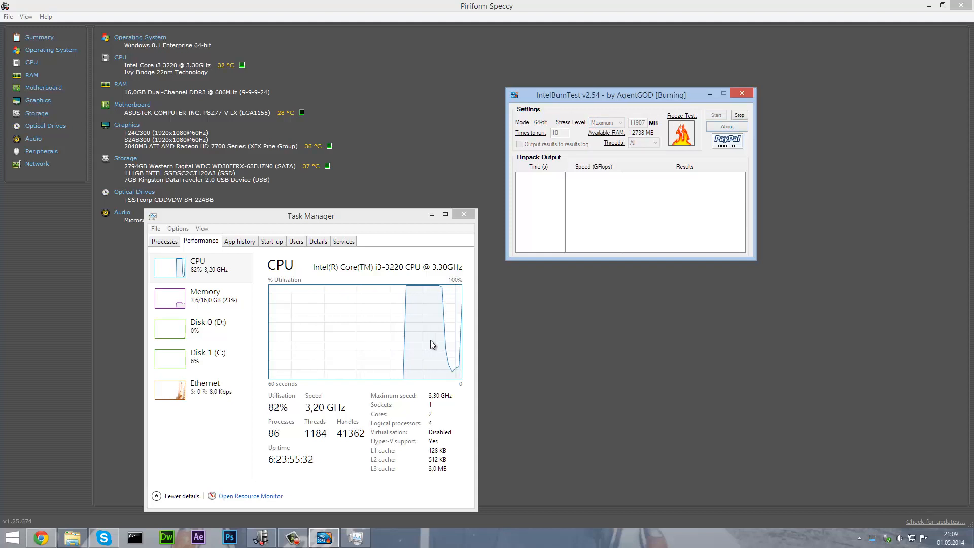